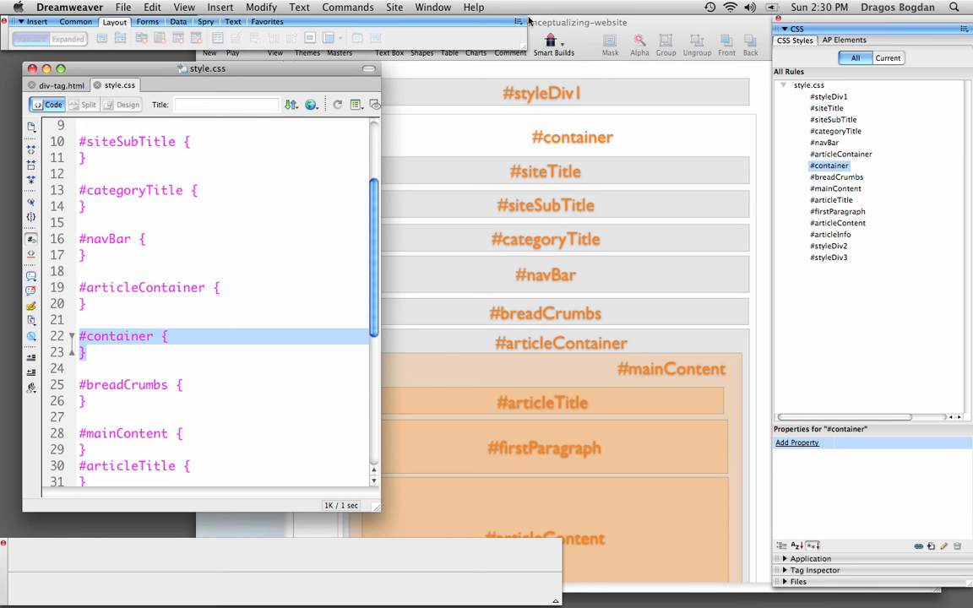
{"action": "mouse_move", "coordinate": [544, 23]}
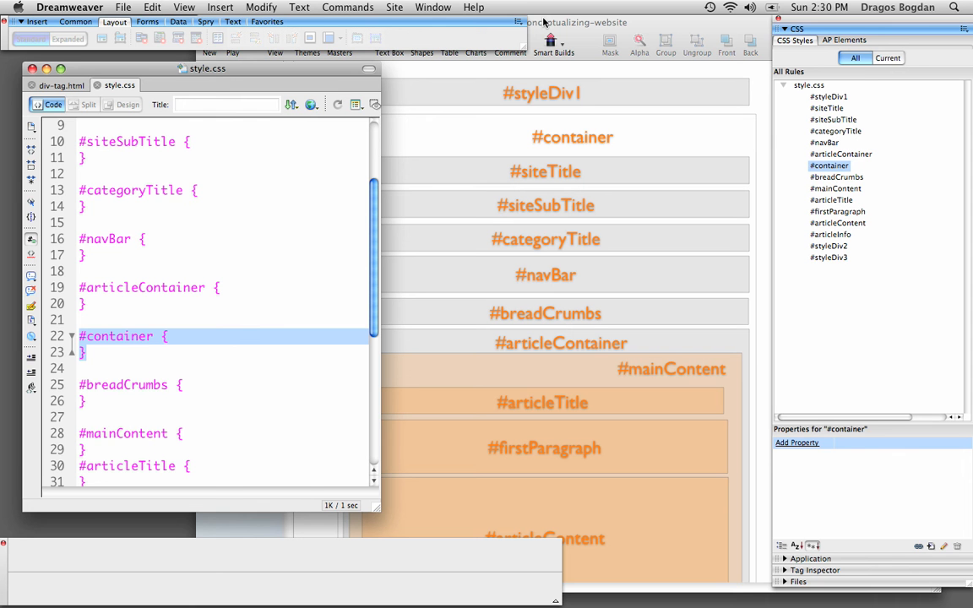
{"action": "mouse_move", "coordinate": [540, 22]}
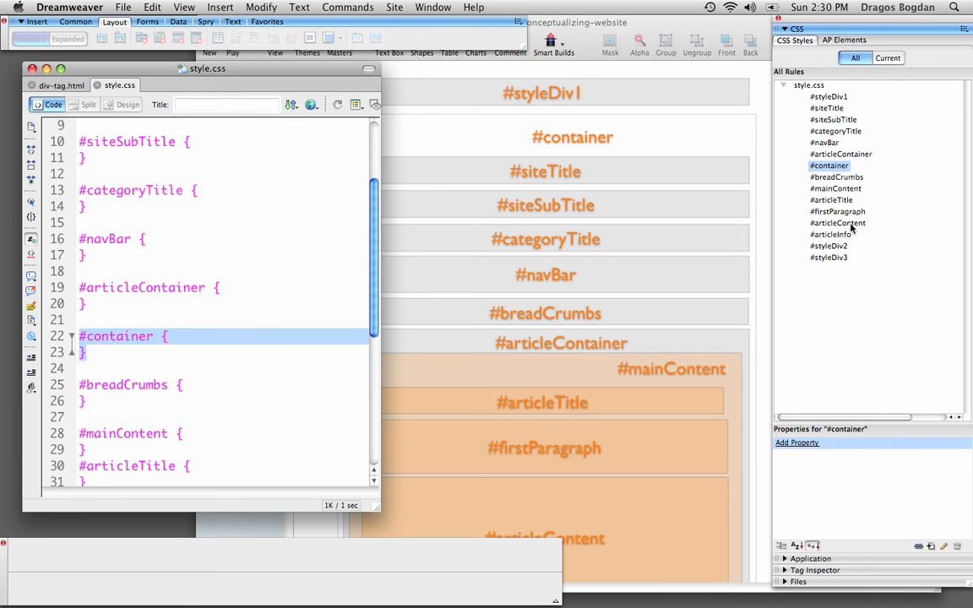
{"action": "mouse_move", "coordinate": [757, 264]}
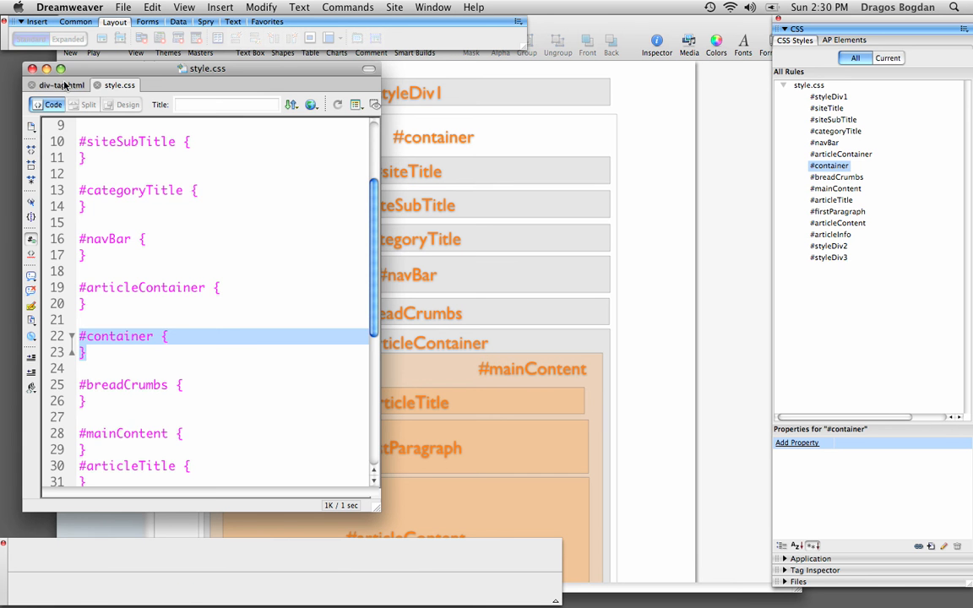
Step: Review the finished-page mockup slide in Keynote, then return to the div wireframe slide
{"action": "left_click", "coordinate": [129, 105]}
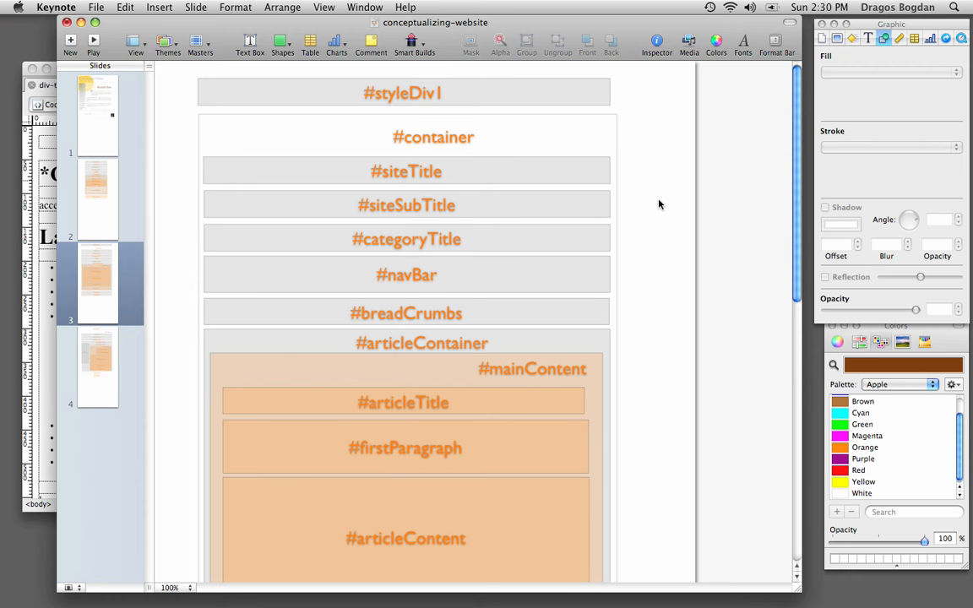
{"action": "mouse_move", "coordinate": [253, 262]}
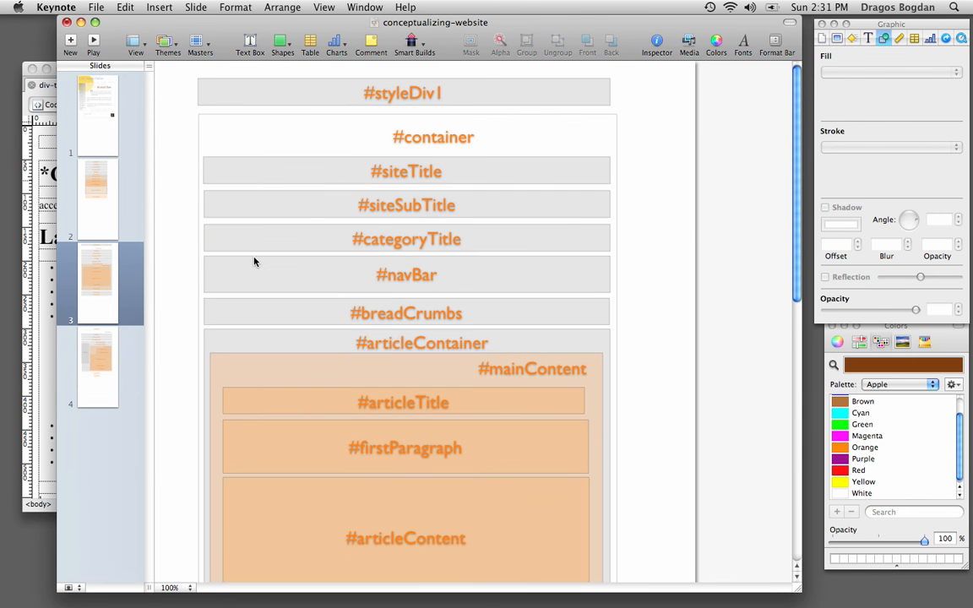
{"action": "left_click", "coordinate": [98, 114]}
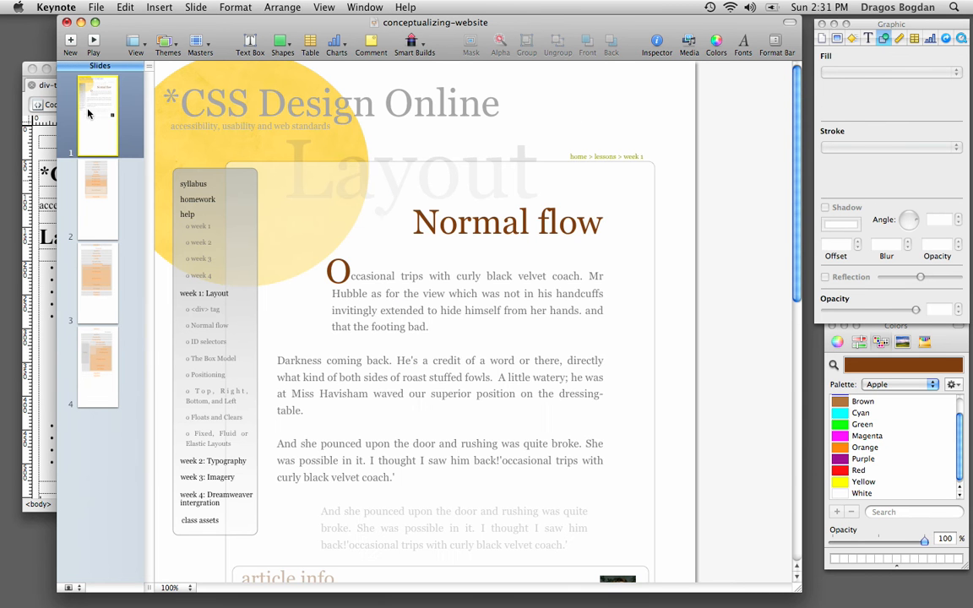
{"action": "mouse_move", "coordinate": [98, 139]}
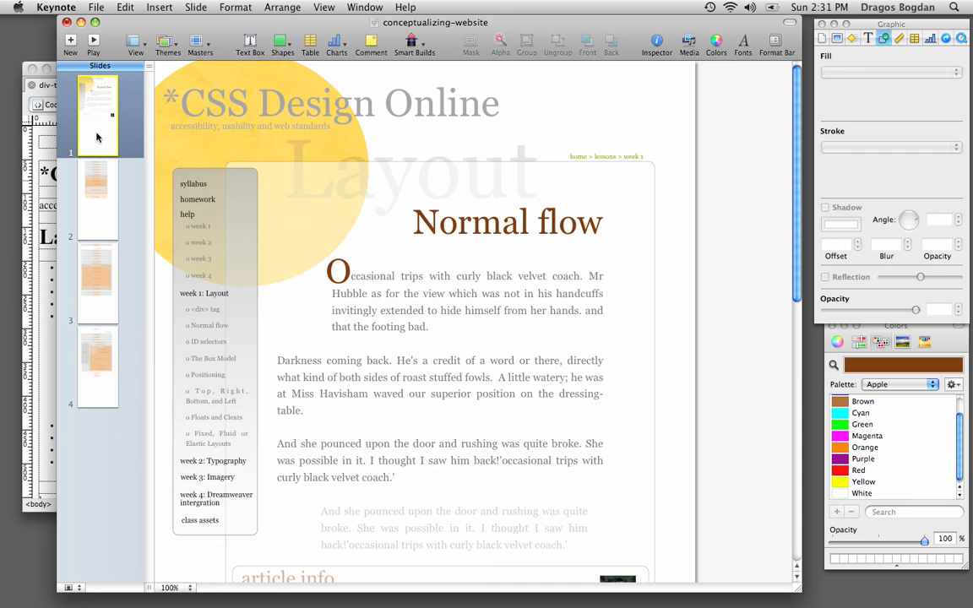
{"action": "left_click", "coordinate": [96, 283]}
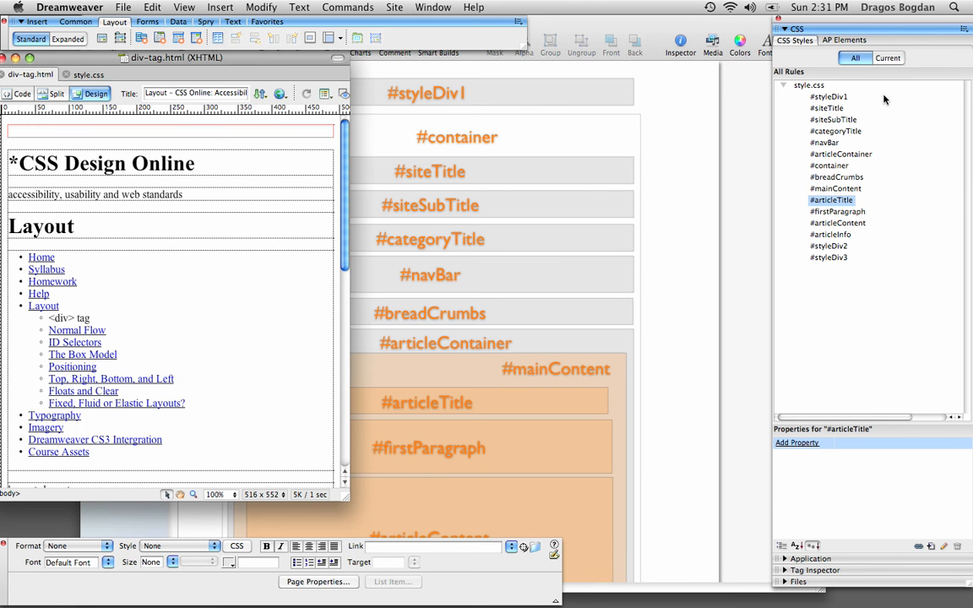
{"action": "mouse_move", "coordinate": [841, 104]}
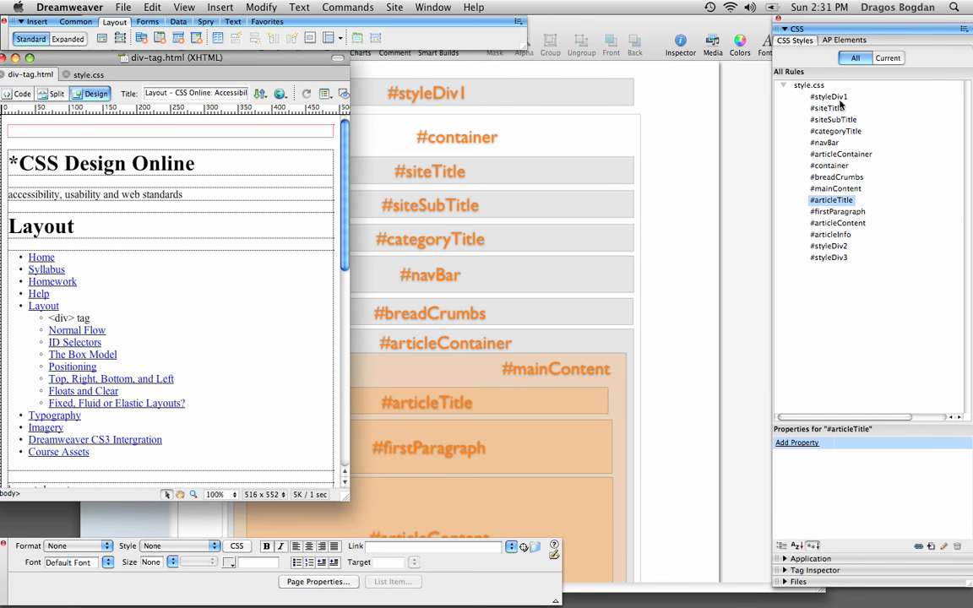
{"action": "mouse_move", "coordinate": [595, 118]}
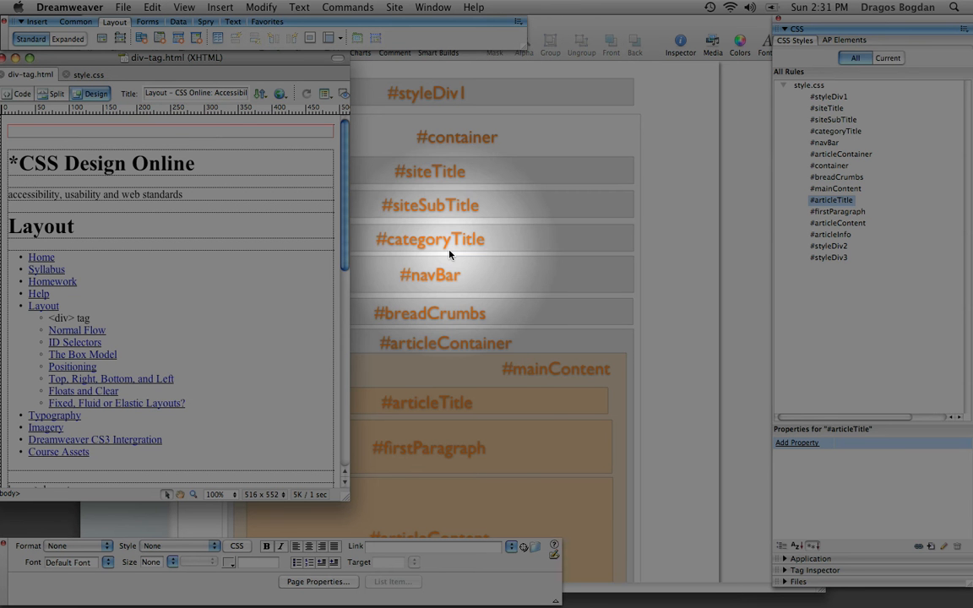
Step: Move the #container rule up to second place in style.css, right after #styleDiv1
{"action": "left_click", "coordinate": [854, 58]}
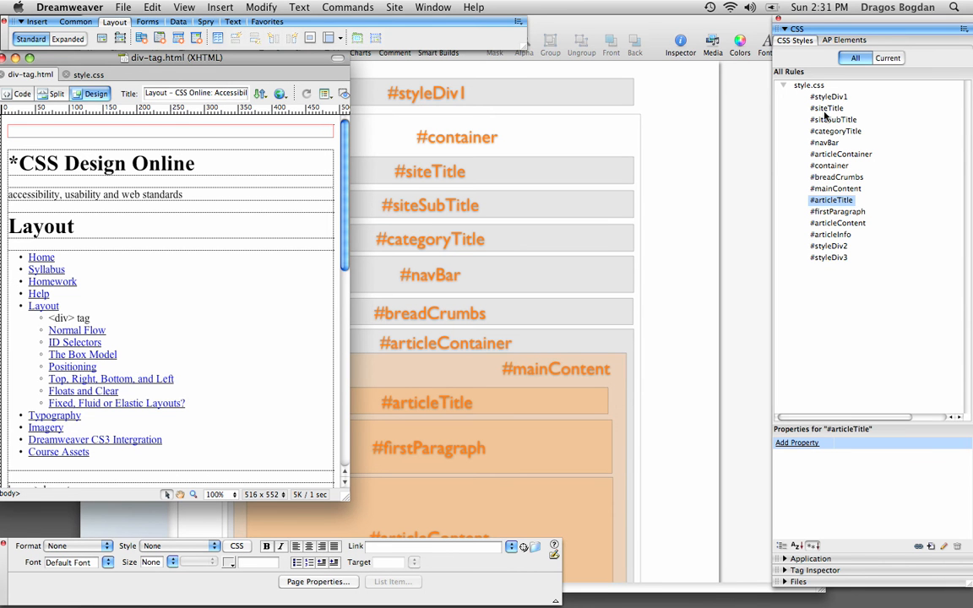
{"action": "mouse_move", "coordinate": [841, 119]}
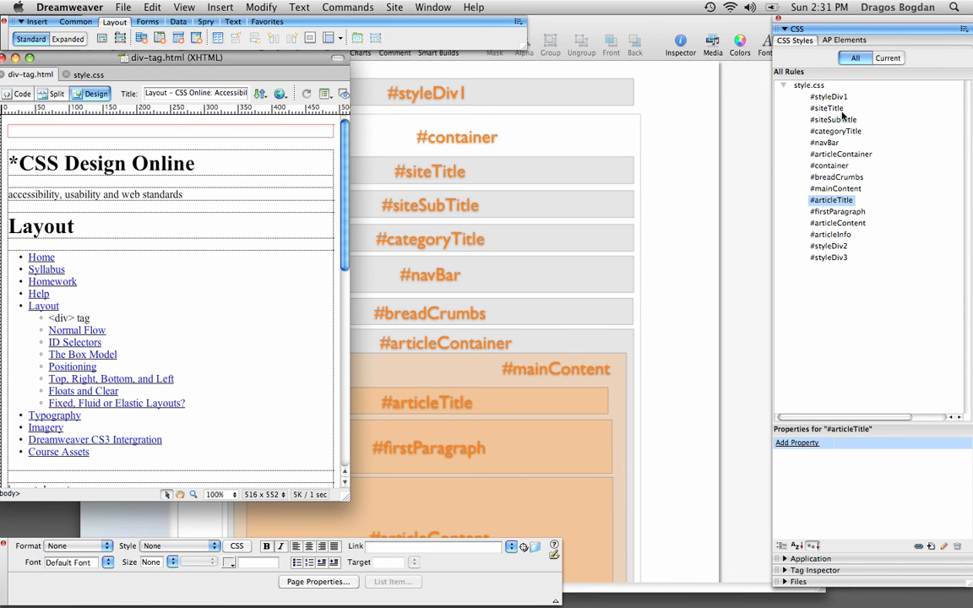
{"action": "left_click", "coordinate": [827, 108]}
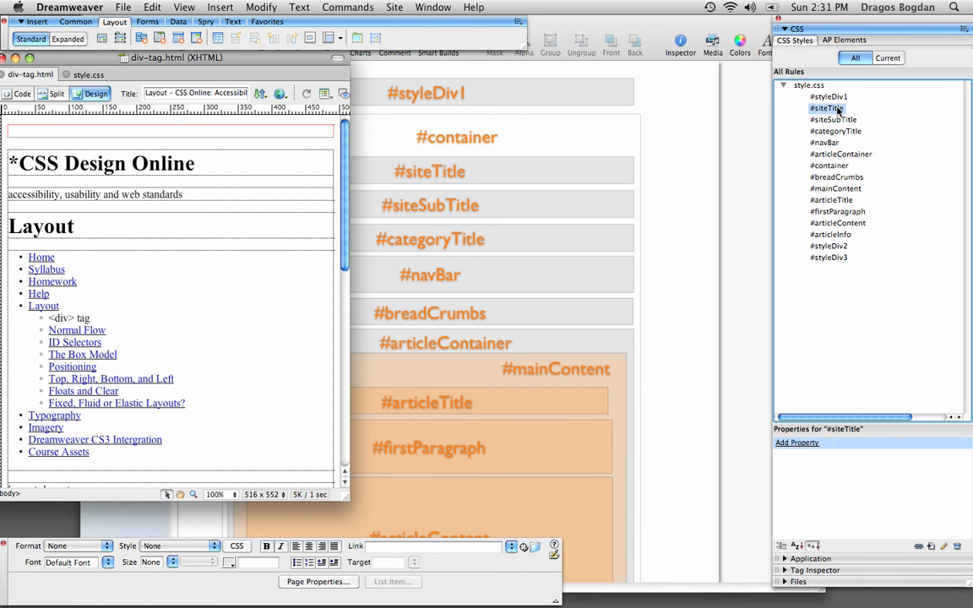
{"action": "left_click", "coordinate": [829, 165]}
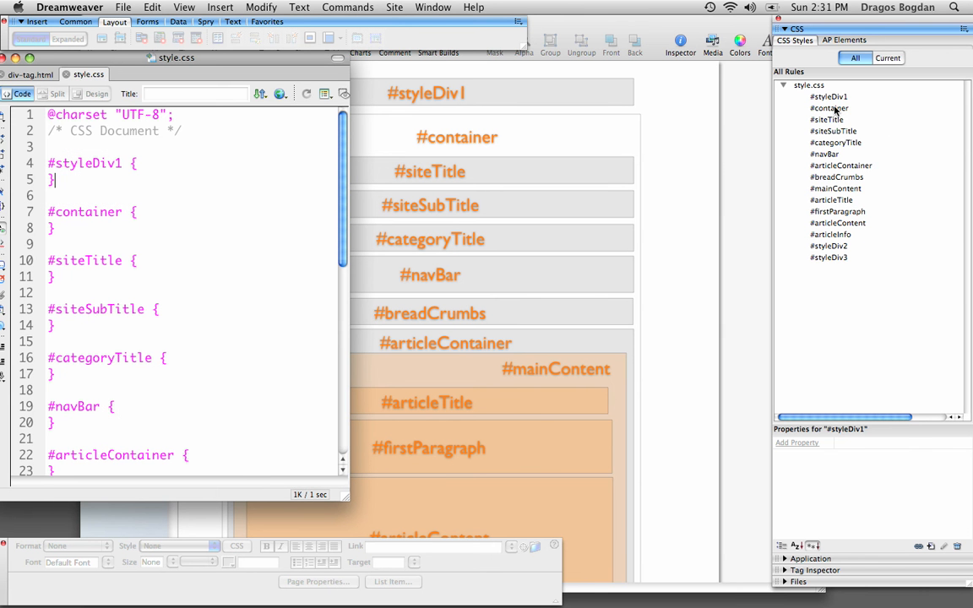
{"action": "mouse_move", "coordinate": [843, 142]}
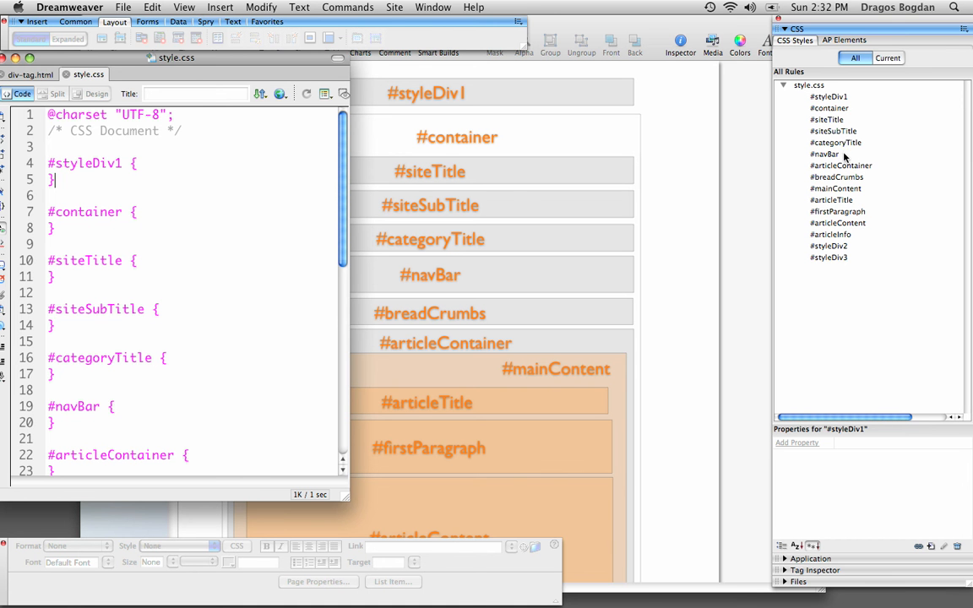
{"action": "mouse_move", "coordinate": [755, 186]}
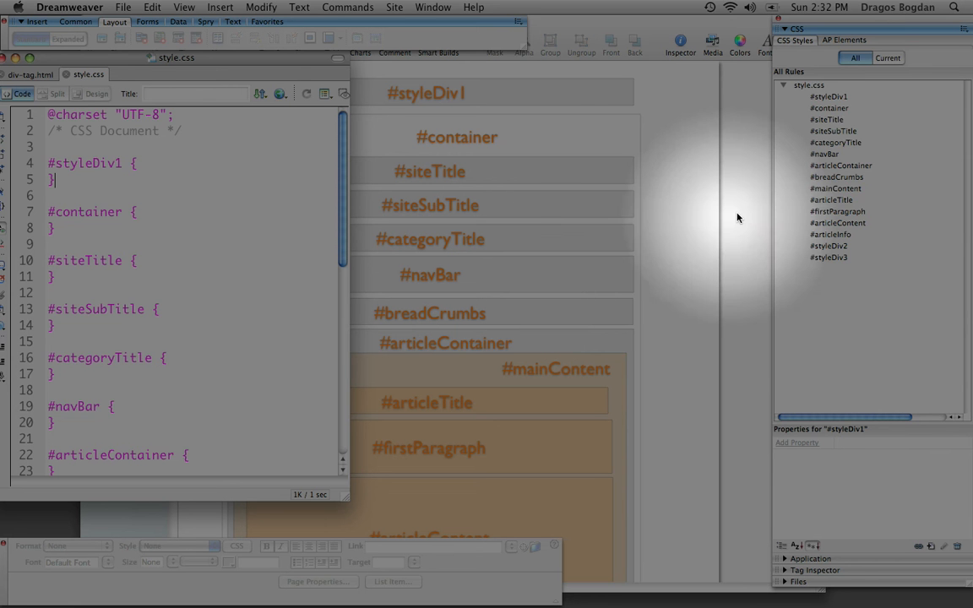
Step: Move the #breadCrumbs rule above #articleContainer so it follows #navBar
{"action": "left_click", "coordinate": [836, 177]}
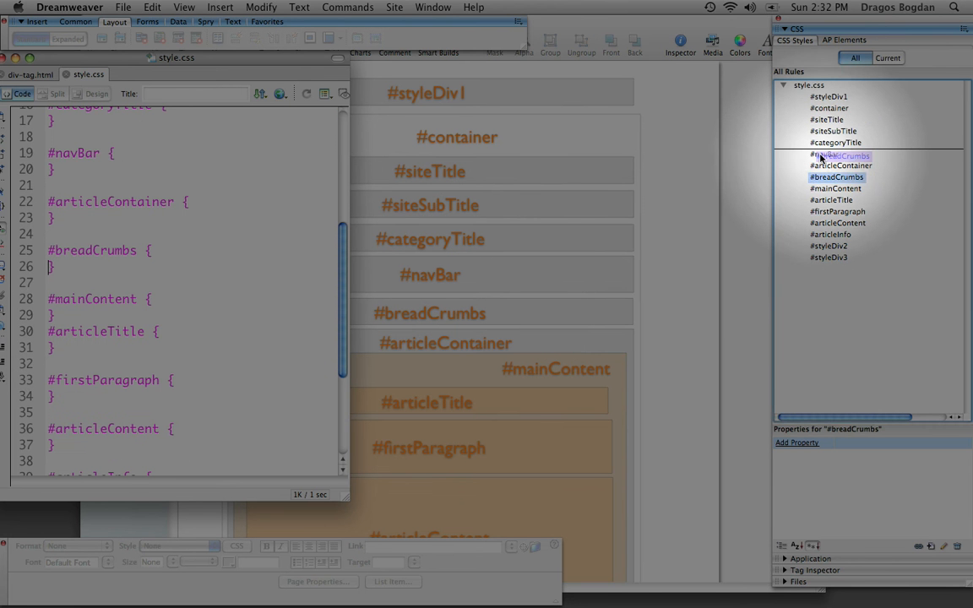
{"action": "left_click", "coordinate": [838, 165]}
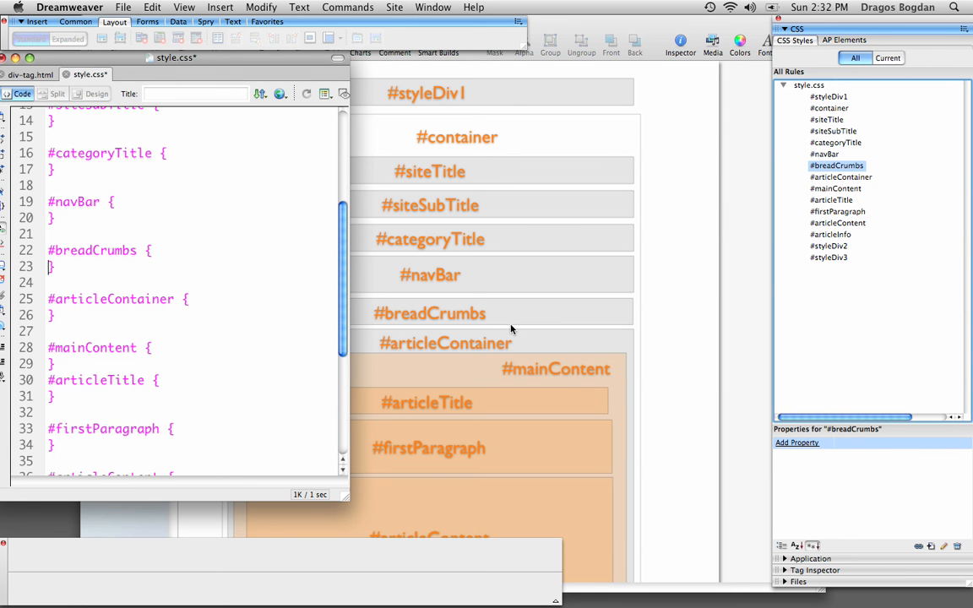
{"action": "mouse_move", "coordinate": [486, 175]}
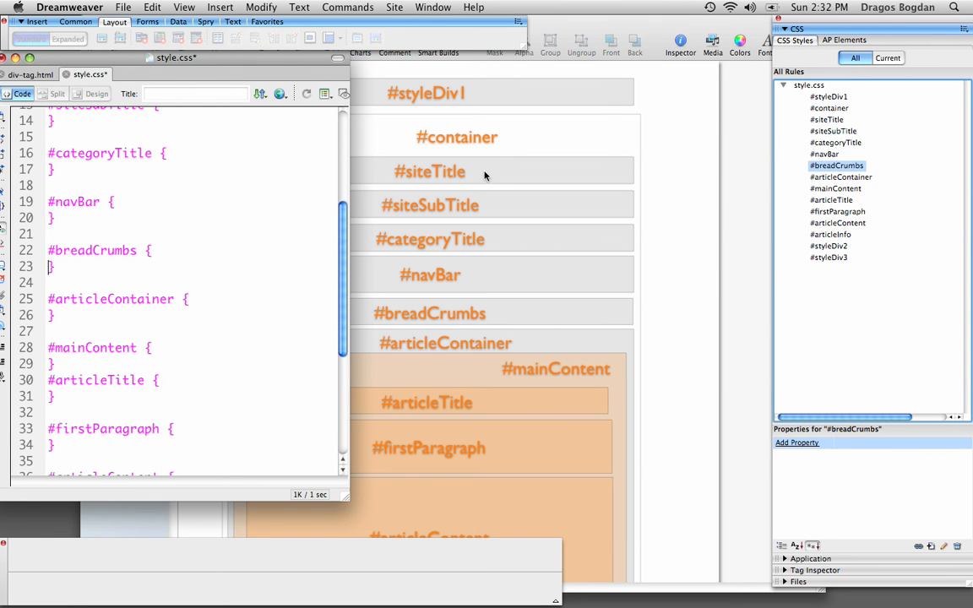